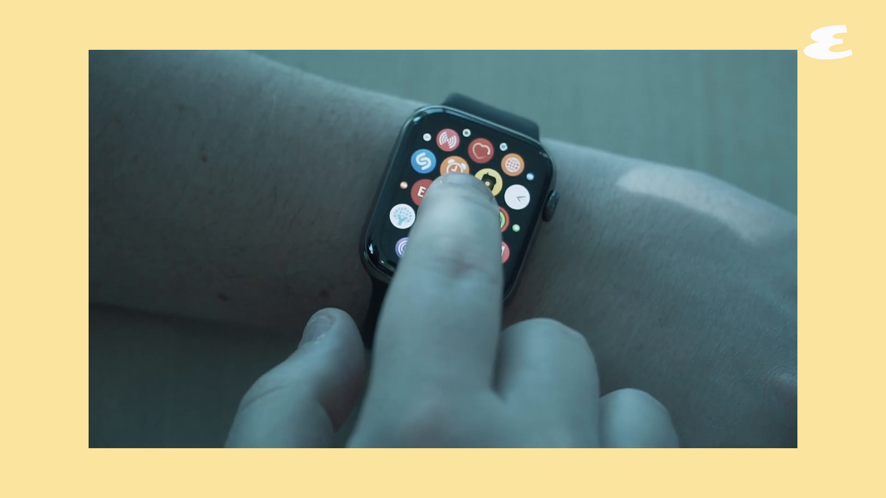
{"action": "left_click", "coordinate": [486, 177]}
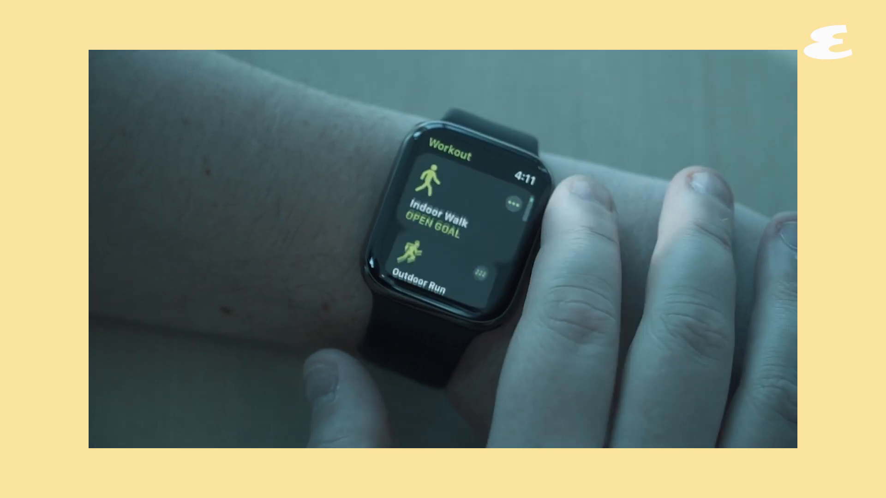